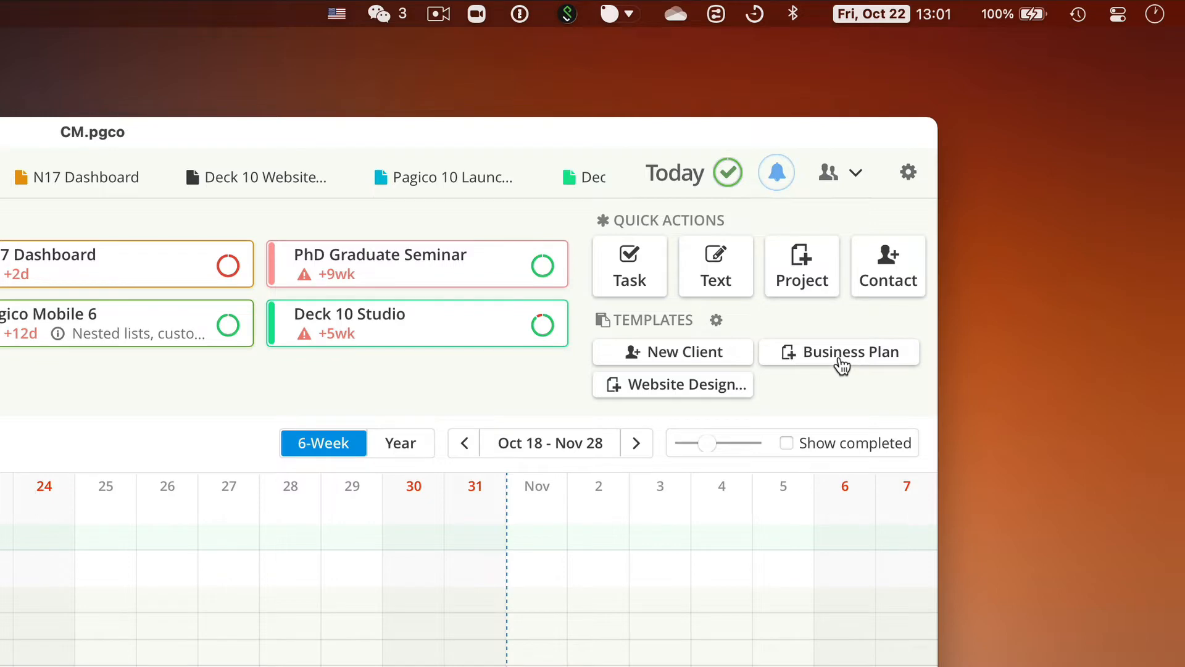
Start a project from the Business Plan template and name it 'My New Startup'
{"action": "left_click", "coordinate": [839, 351]}
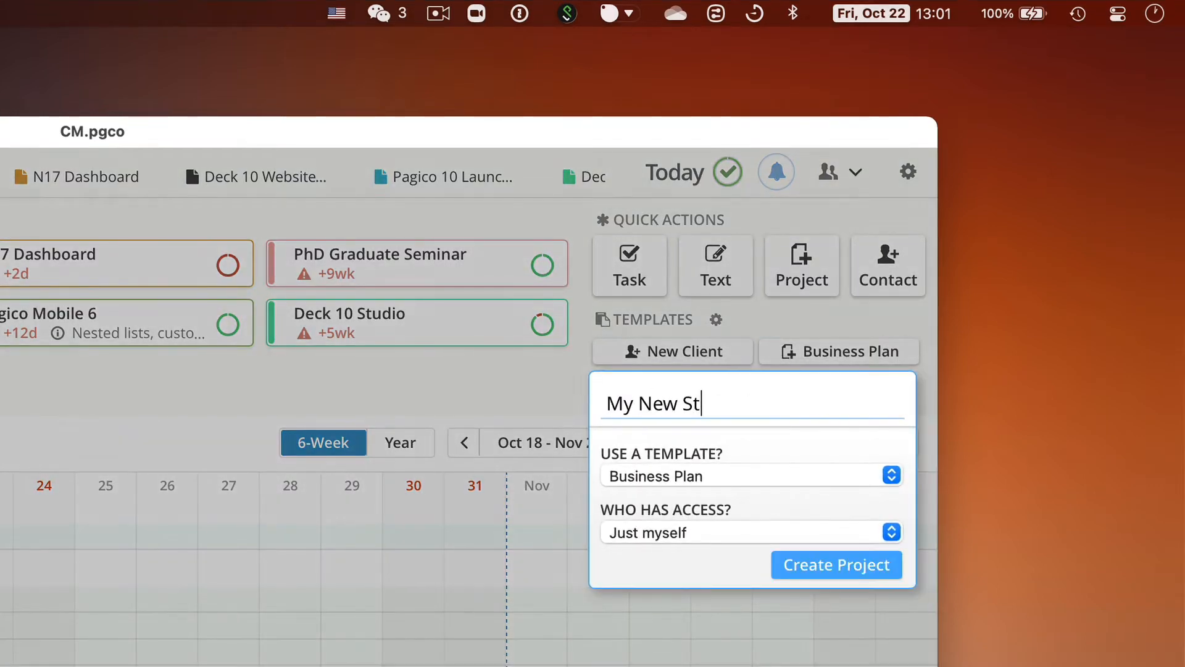
{"action": "type", "text": "artup"}
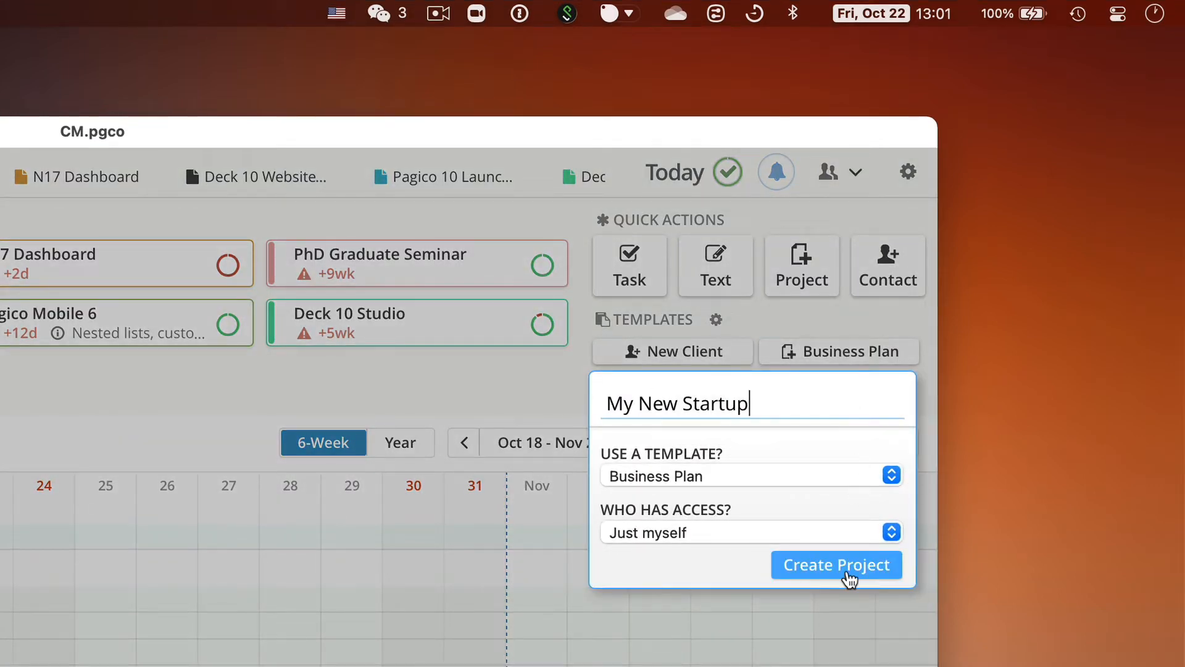
{"action": "left_click", "coordinate": [836, 565]}
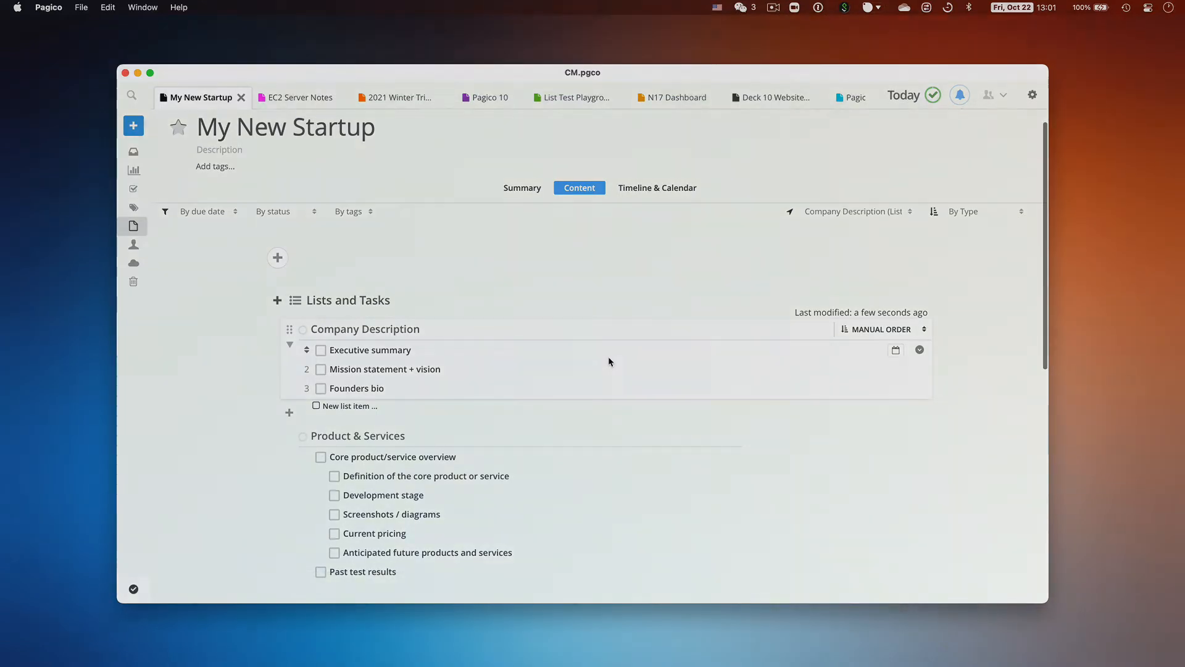
{"action": "scroll", "scroll_direction": "down", "scroll_amount": 3}
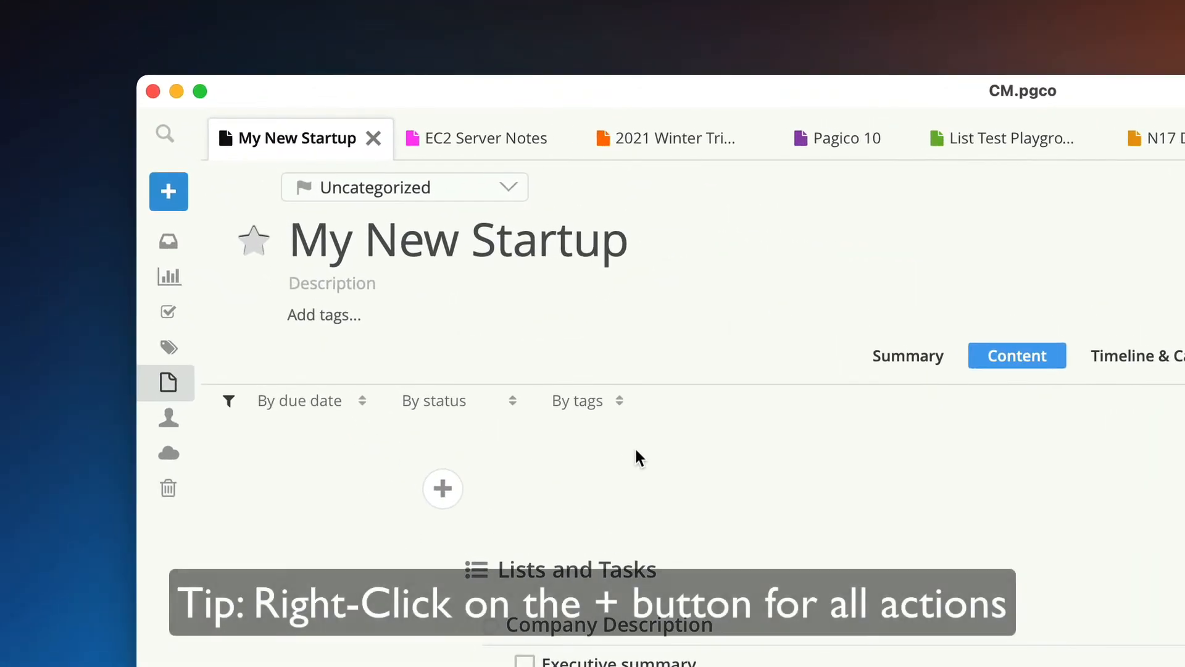
{"action": "mouse_move", "coordinate": [440, 335]}
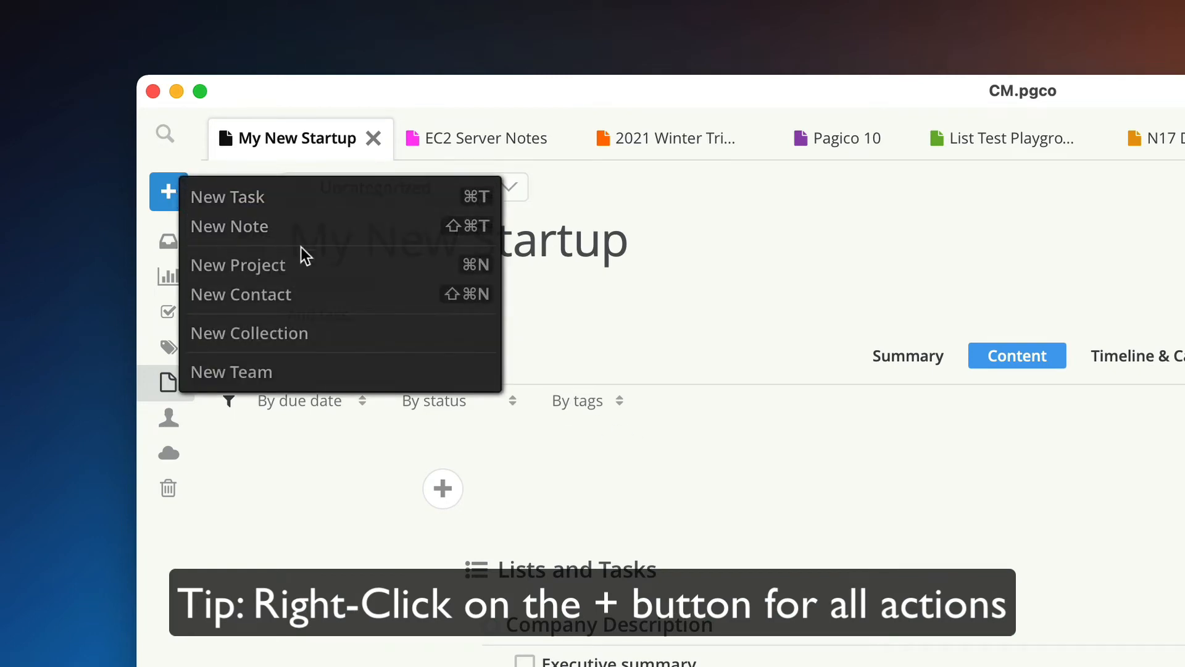
Create a project named 'Trip Planner' with the template left as None
{"action": "left_click", "coordinate": [237, 265]}
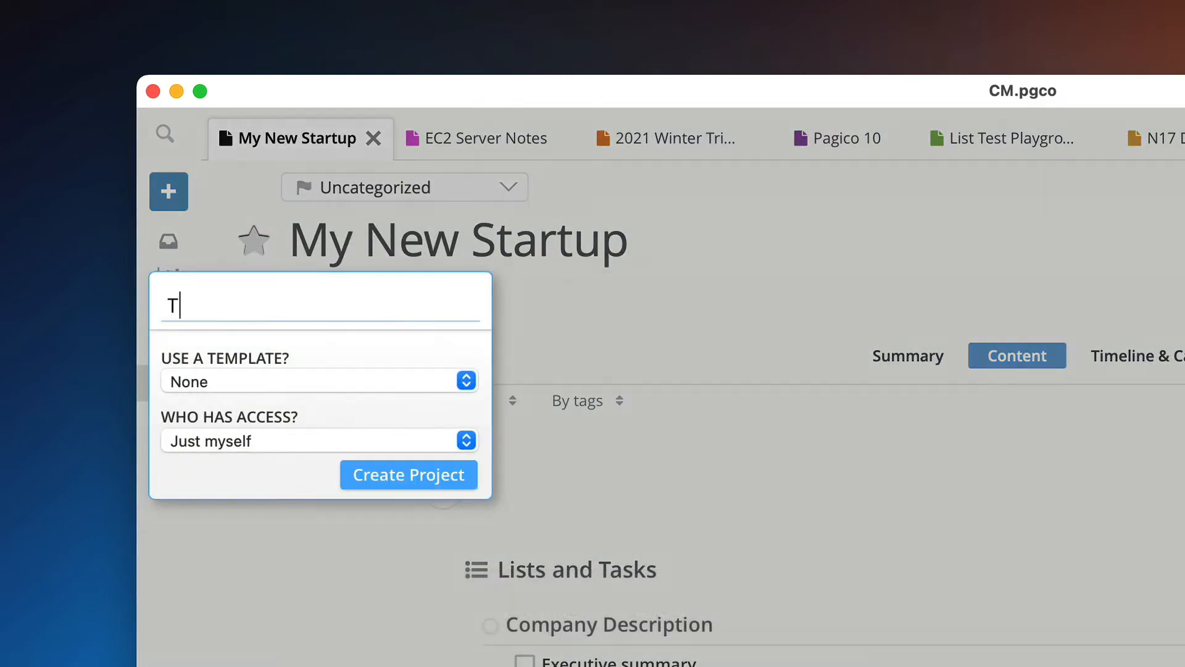
{"action": "type", "text": "rip Planner"}
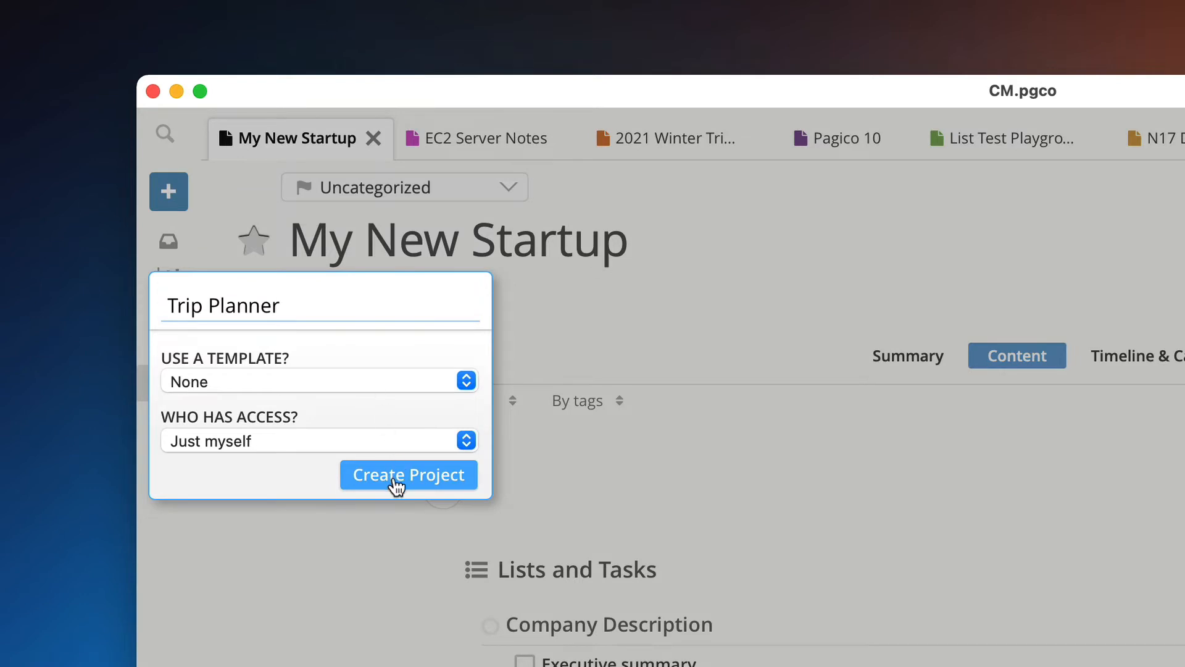
{"action": "left_click", "coordinate": [408, 474]}
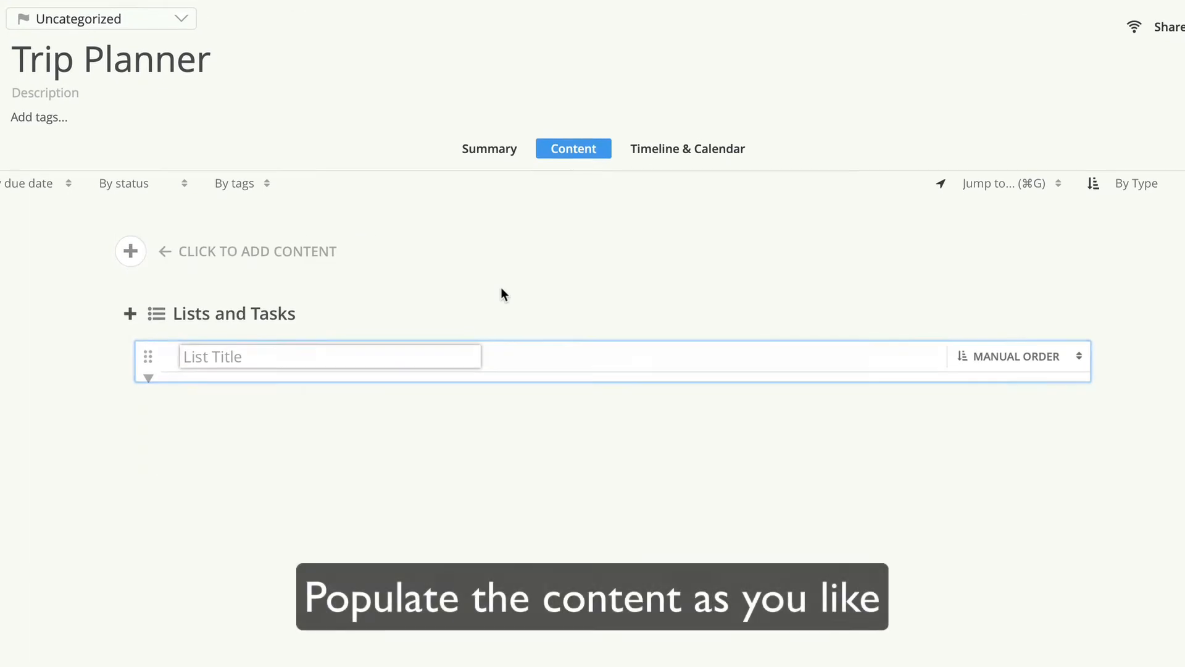
Add the 'Research local attractions' task and drag the Receipts folder into Trip Planner
{"action": "type", "text": "Research local attractions today - we"}
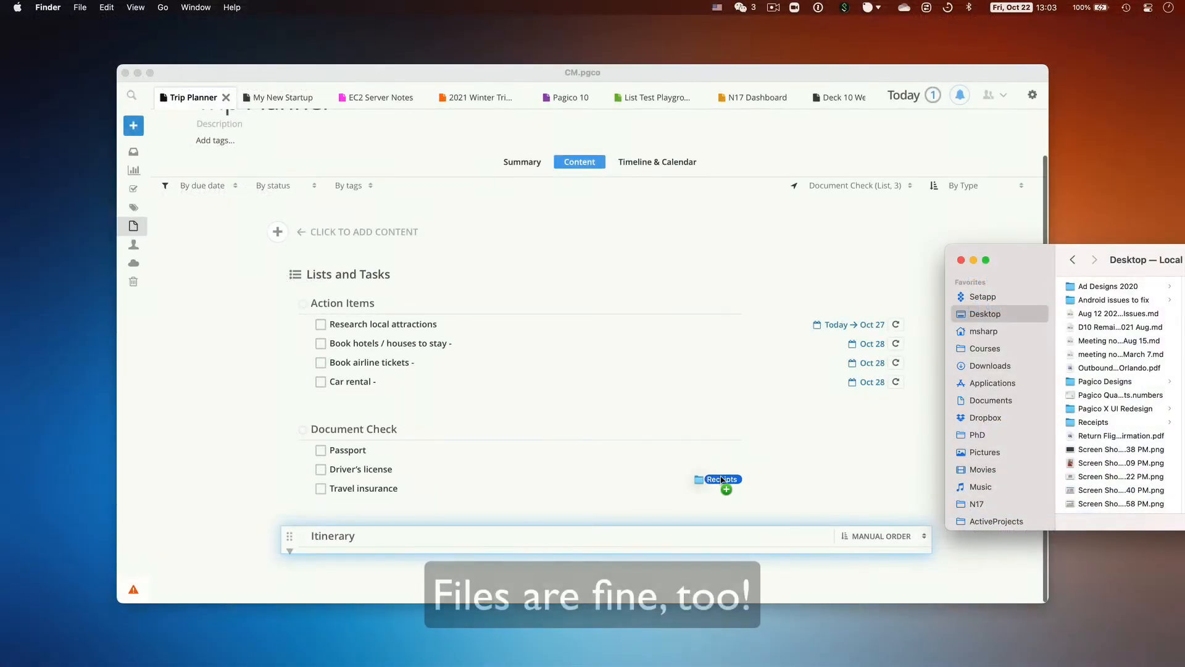
{"action": "left_click_drag", "start_coordinate": [724, 479], "coordinate": [338, 412]}
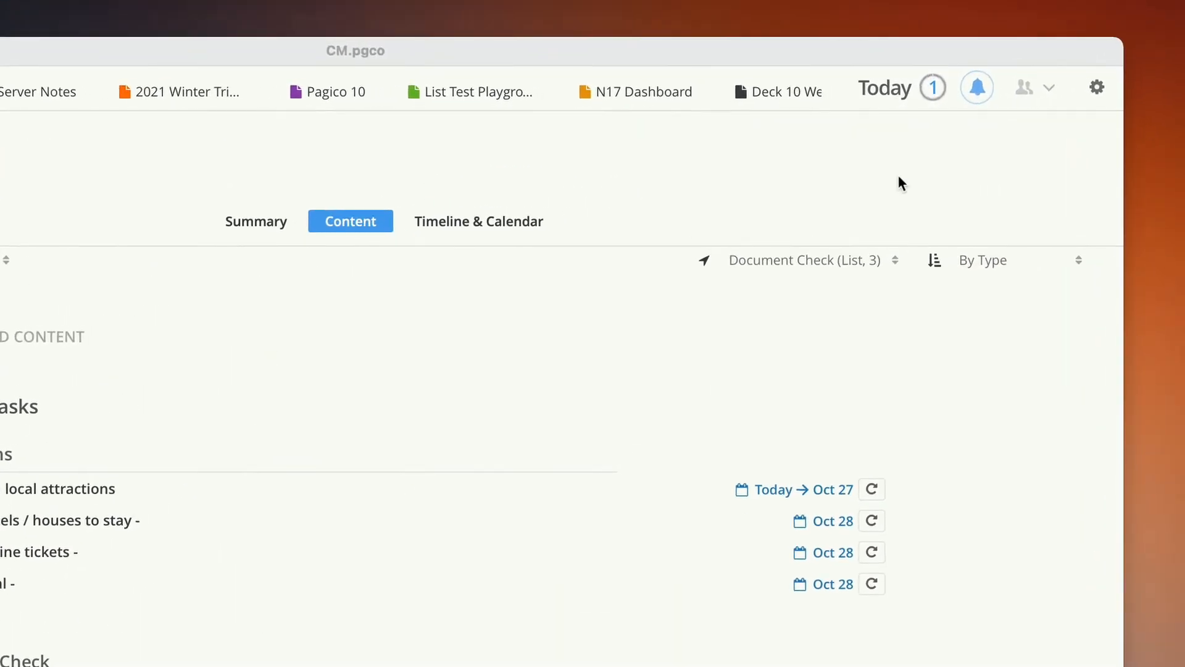
Save Trip Planner through its project menu as 'Trip Planner Template'
{"action": "left_click", "coordinate": [1092, 146]}
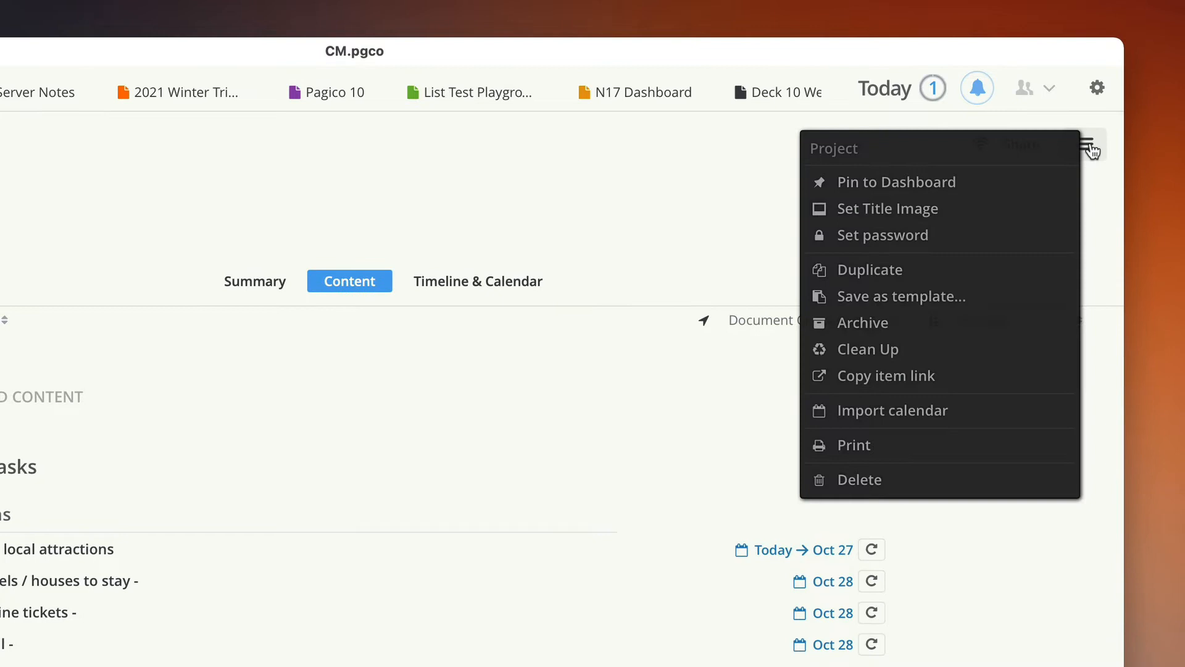
{"action": "mouse_move", "coordinate": [973, 302]}
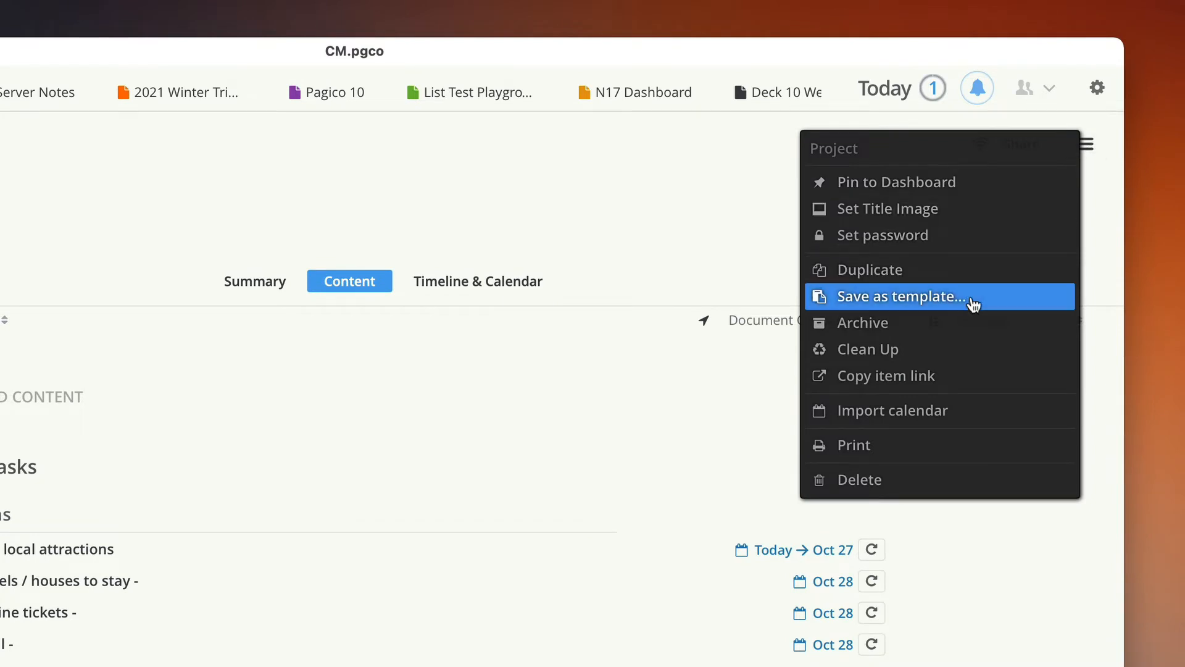
{"action": "left_click", "coordinate": [901, 296]}
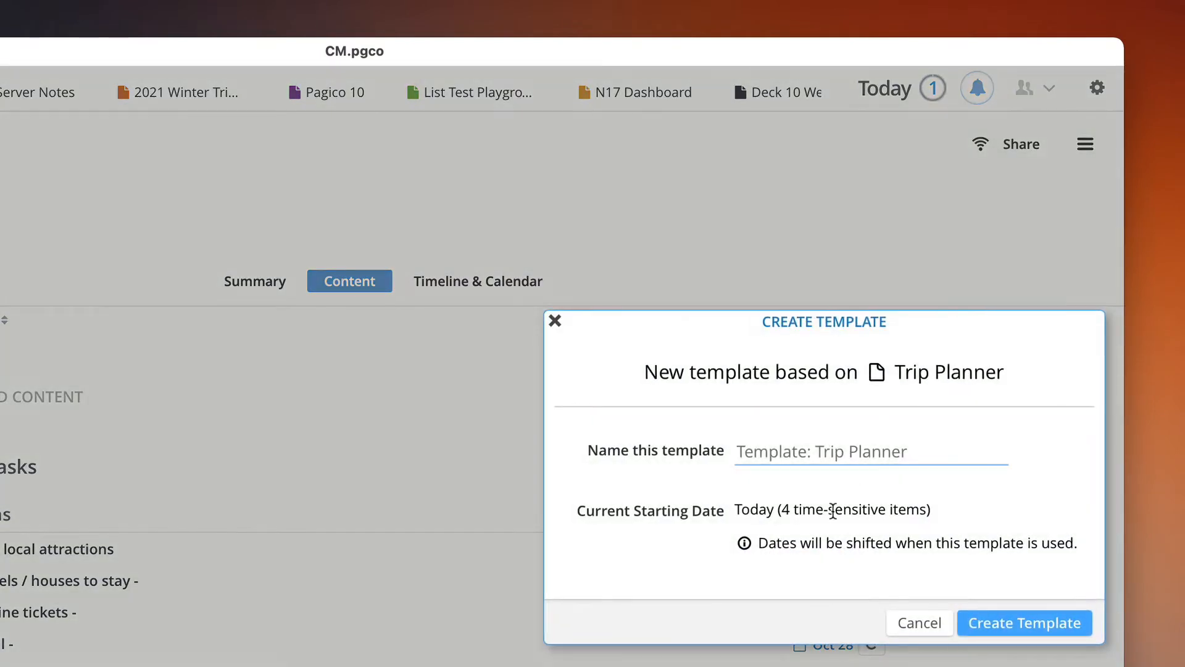
{"action": "type", "text": "Trip Planner Template"}
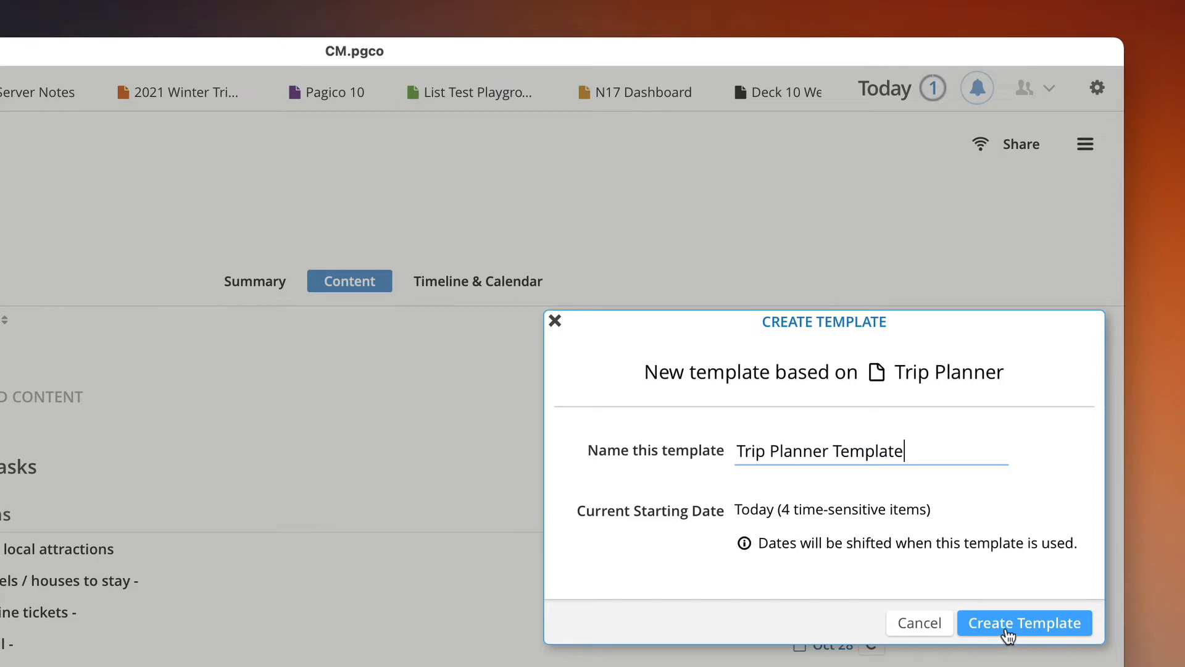
{"action": "left_click", "coordinate": [1025, 623]}
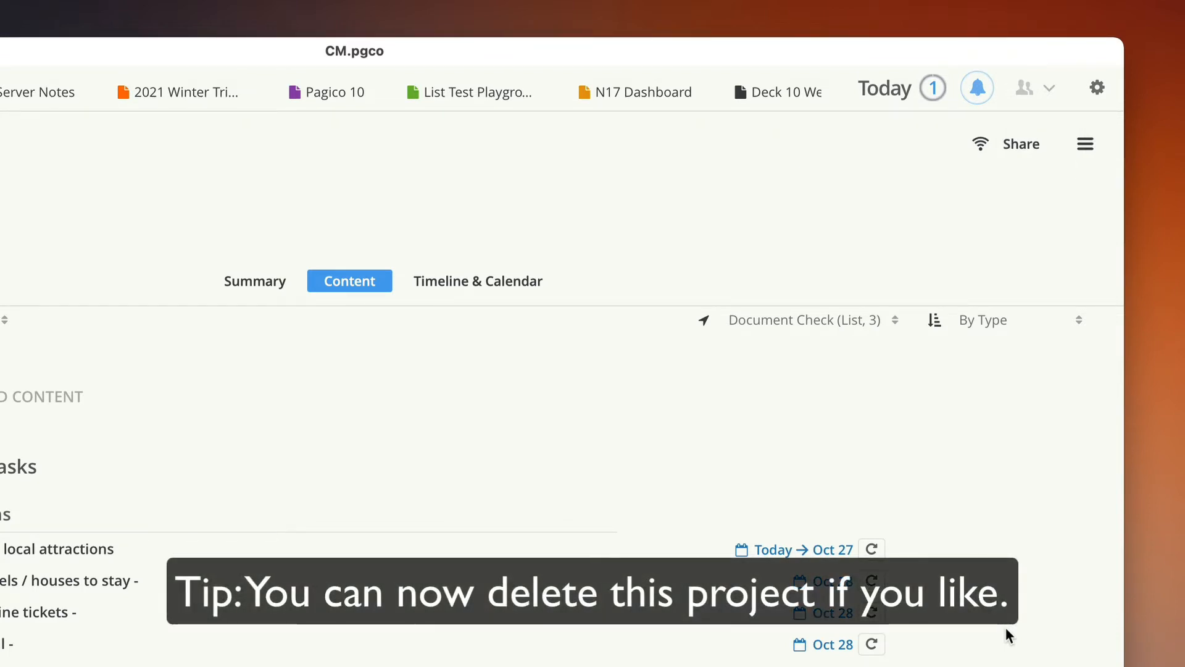
{"action": "mouse_move", "coordinate": [1096, 88]}
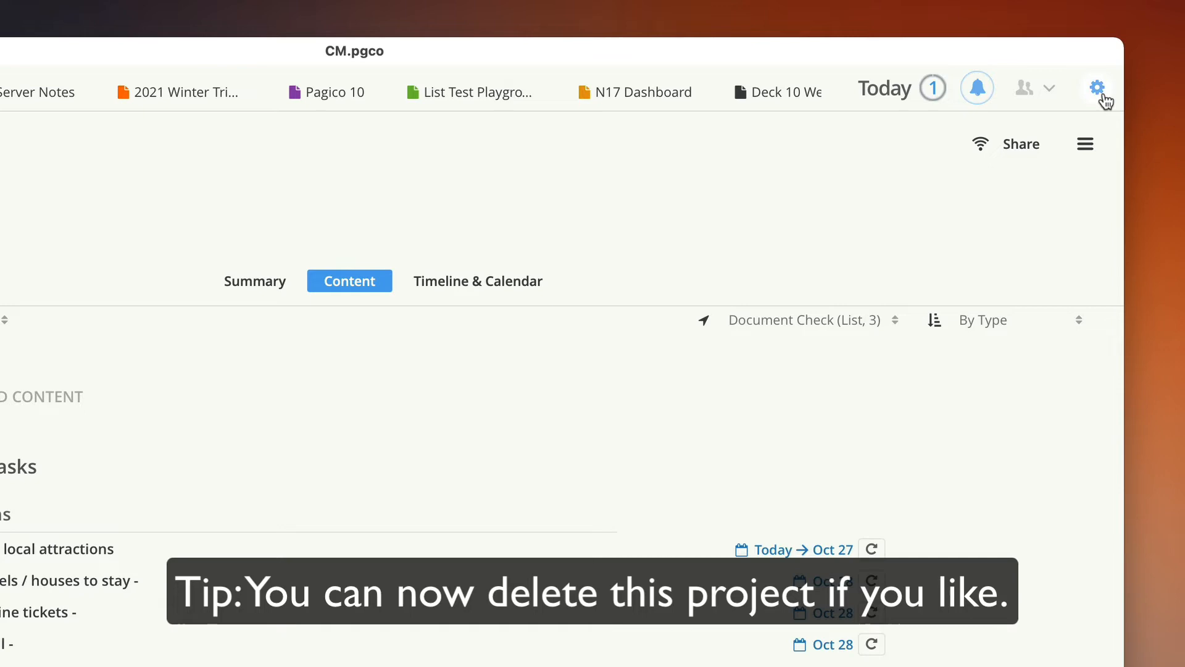
Open Settings and view the sidebar section listing the available templates
{"action": "left_click", "coordinate": [1097, 87]}
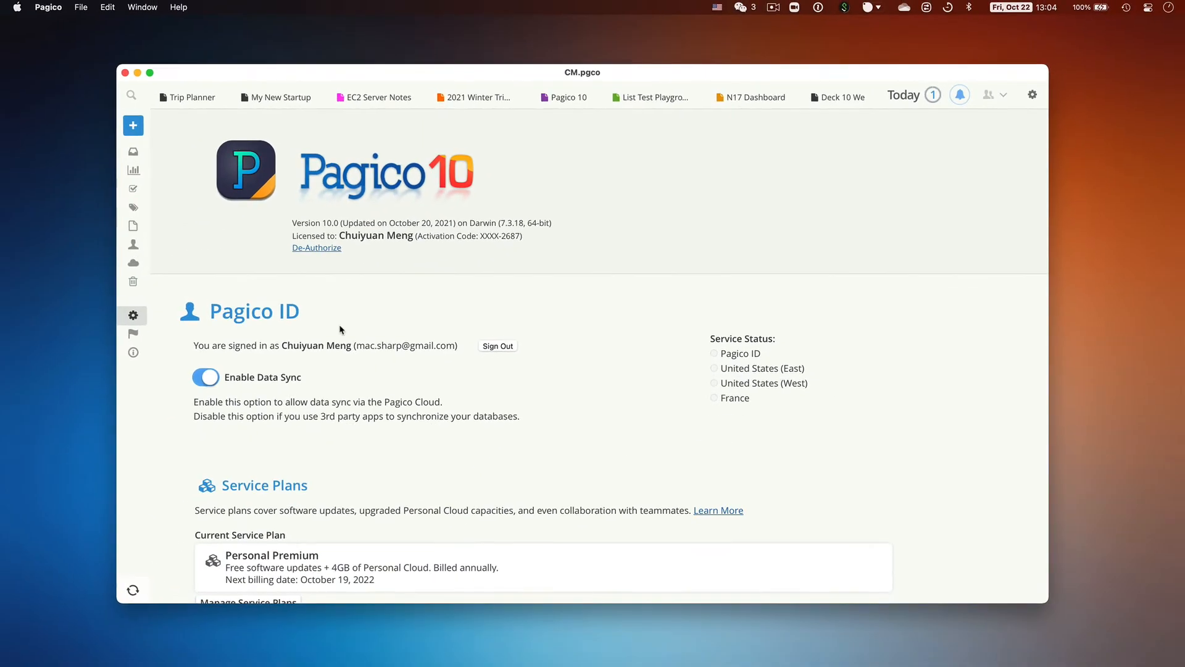
{"action": "left_click", "coordinate": [133, 333]}
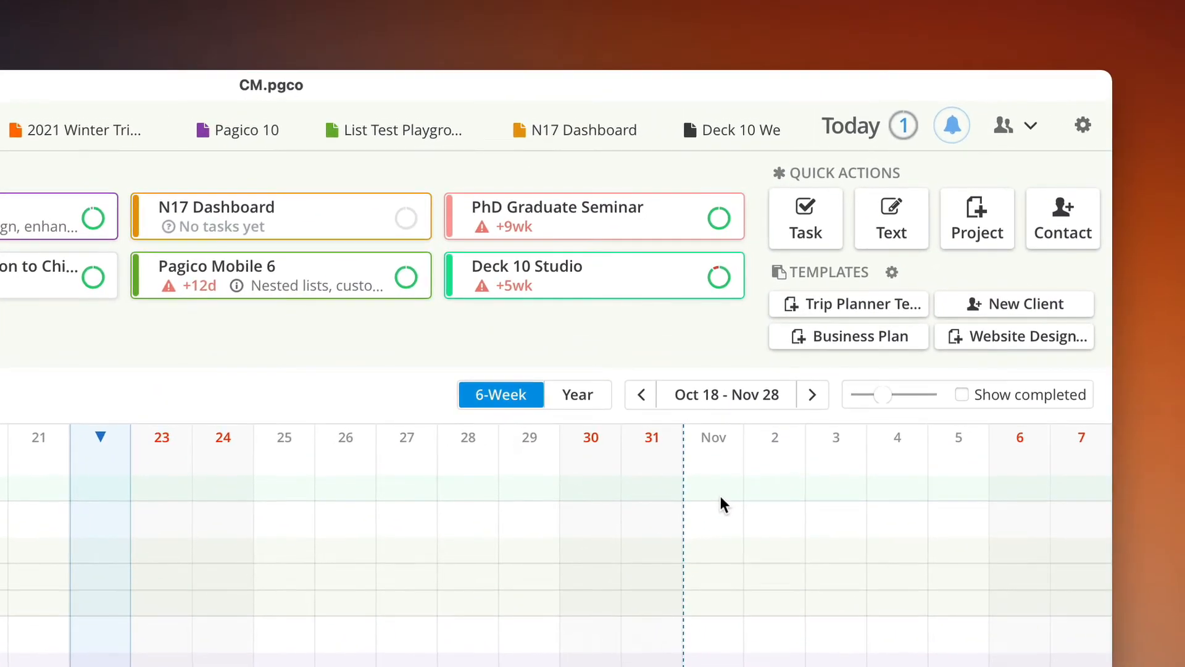
{"action": "mouse_move", "coordinate": [870, 314]}
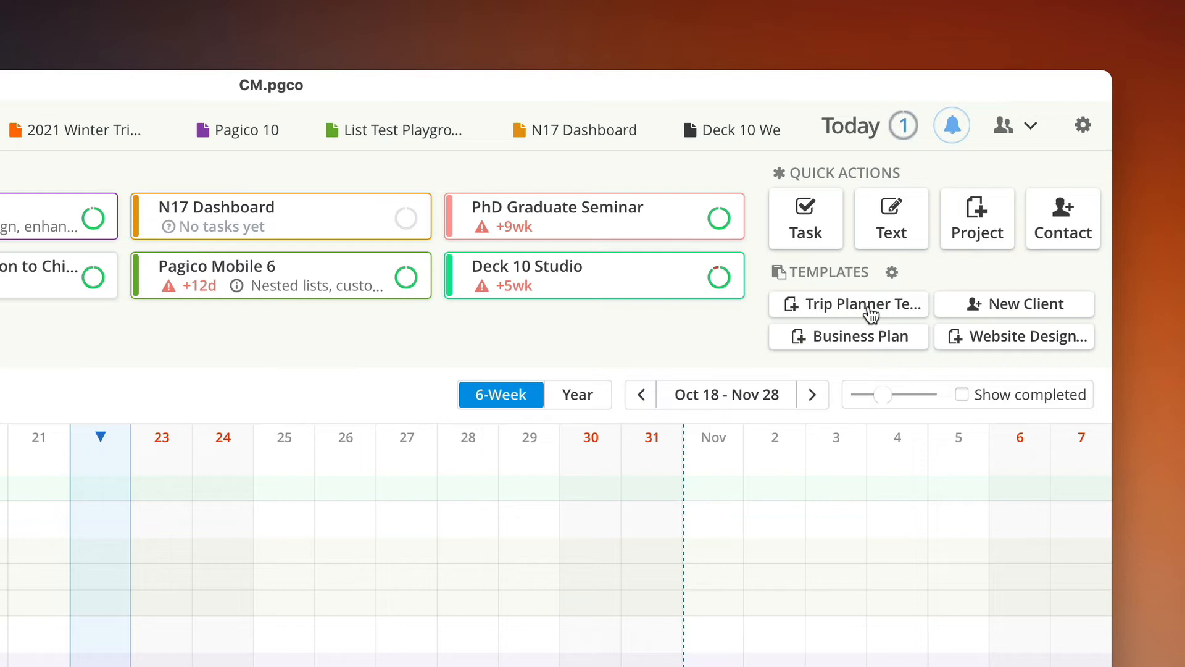
Start a project from Trip Planner Template and name it 'Trip to Miami'
{"action": "left_click", "coordinate": [848, 303]}
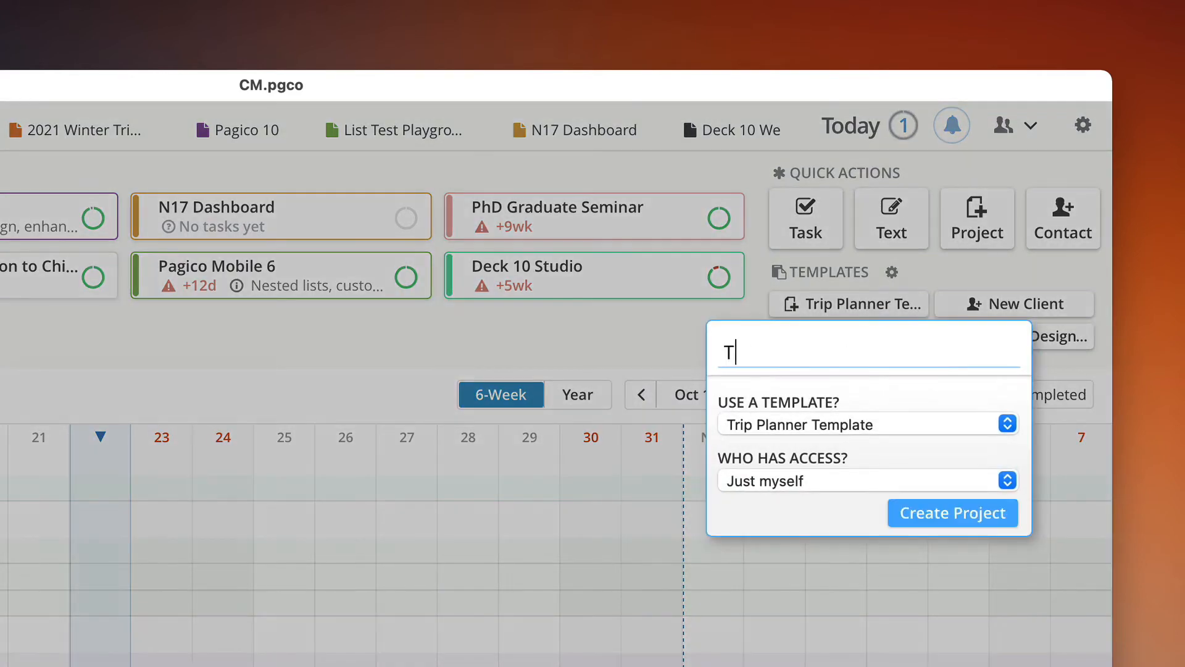
{"action": "type", "text": "rip to Miami"}
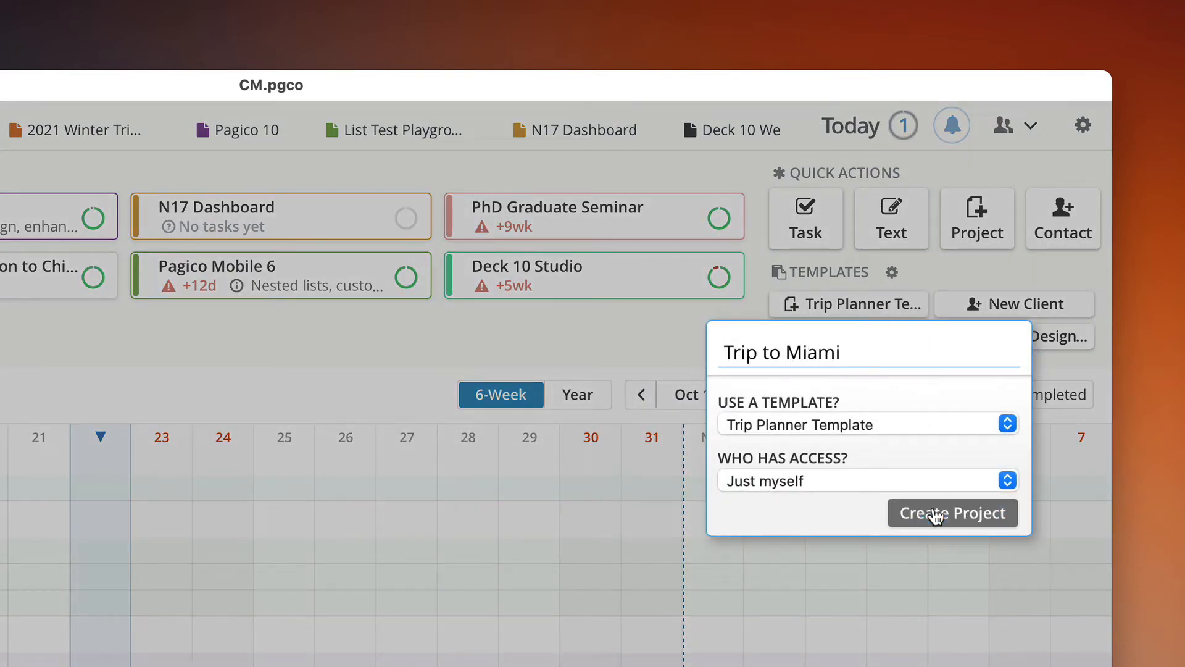
{"action": "left_click", "coordinate": [953, 513]}
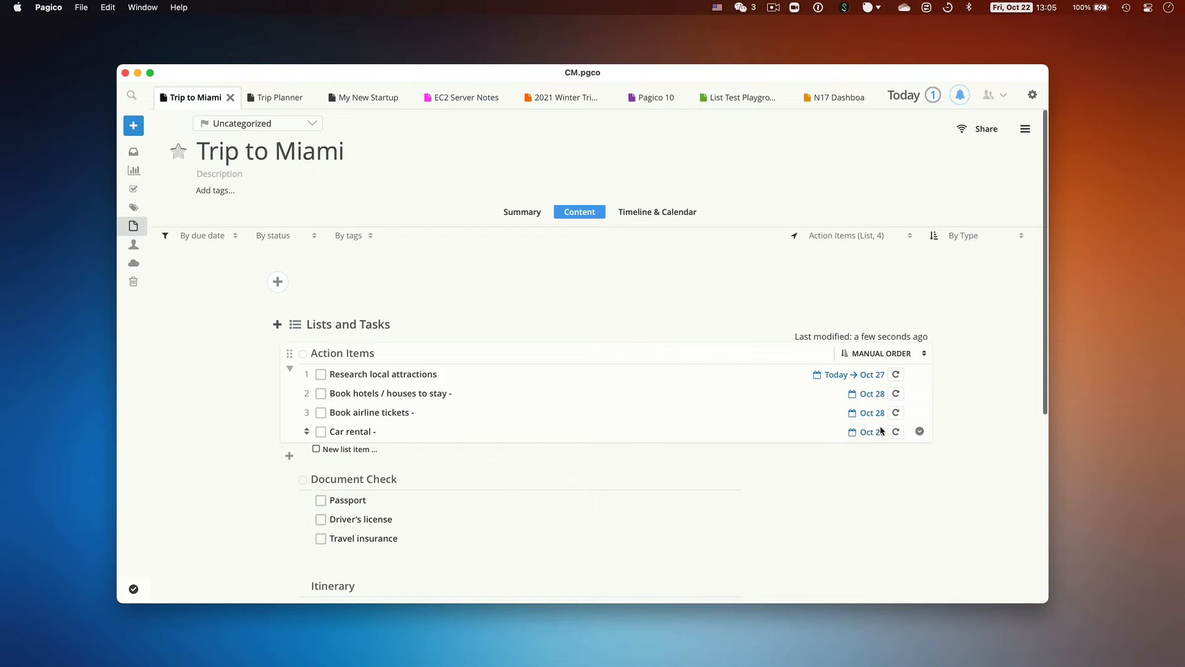
Scroll through Trip to Miami's copied lists, then open the settings page
{"action": "scroll", "scroll_direction": "down", "scroll_amount": 3}
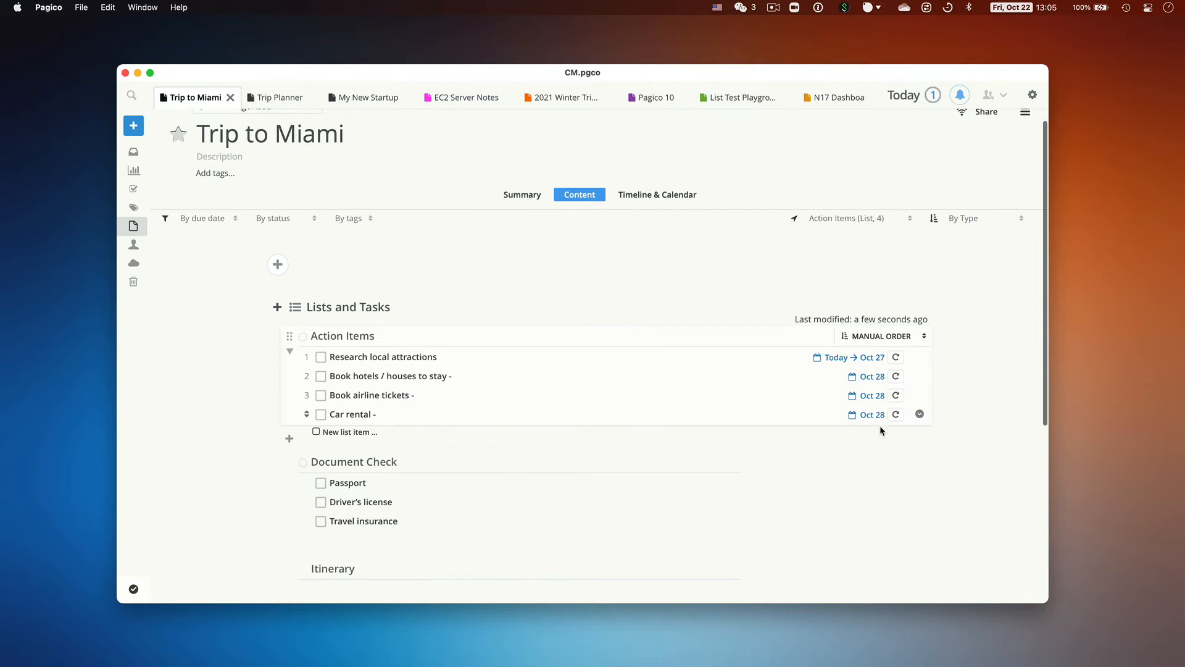
{"action": "scroll", "scroll_direction": "down", "scroll_amount": 3}
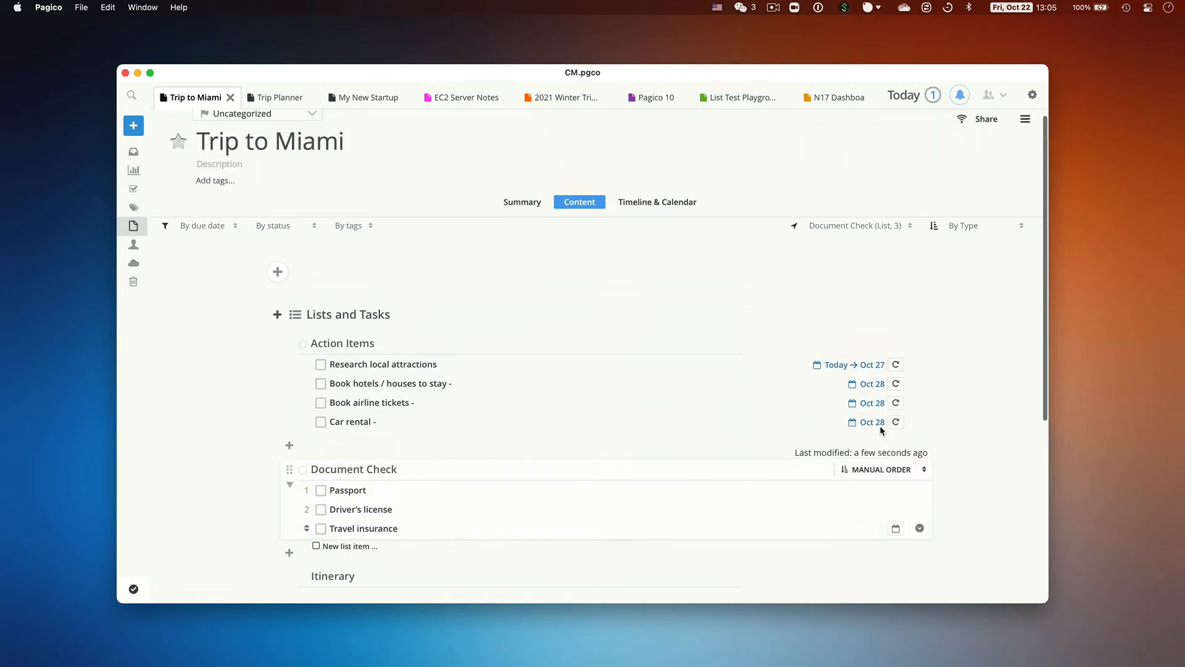
{"action": "left_click", "coordinate": [1032, 95]}
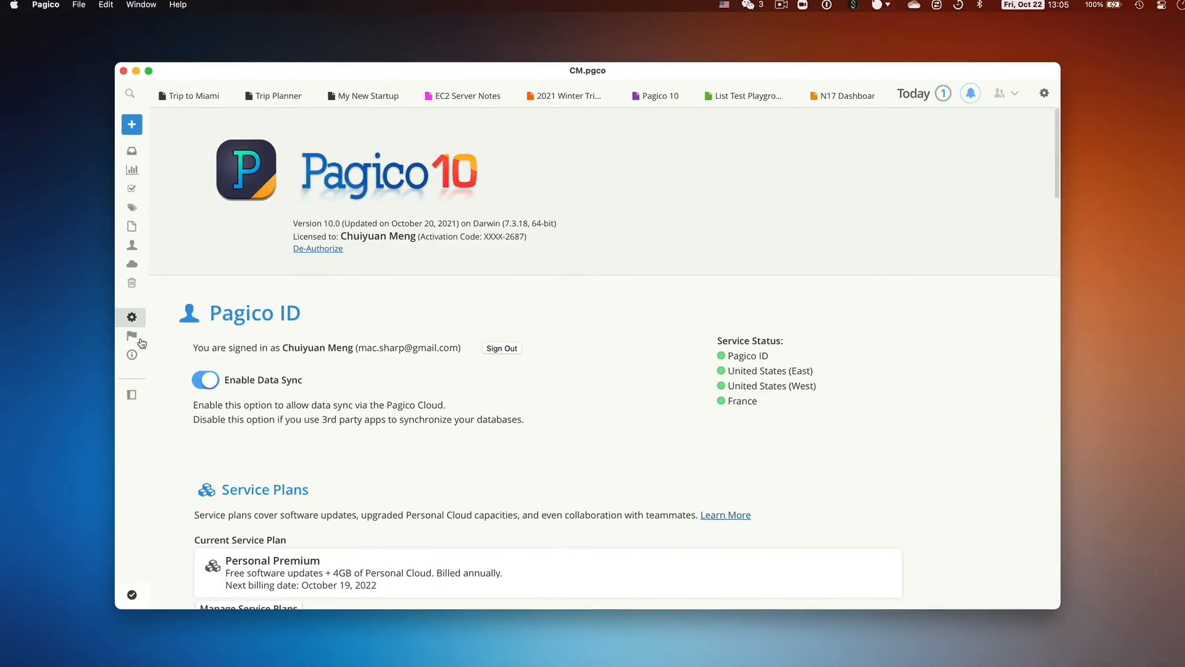
Edit Trip Planner Template from Templates settings and add a 'Local Contacts' list
{"action": "left_click", "coordinate": [131, 336]}
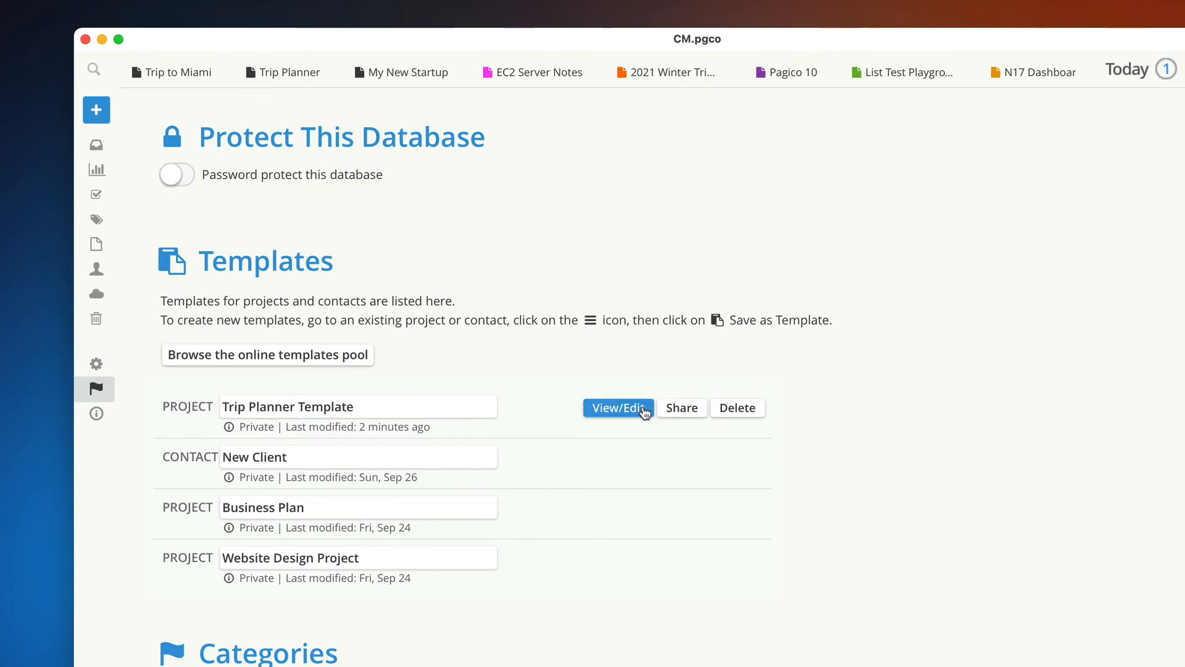
{"action": "left_click", "coordinate": [618, 407]}
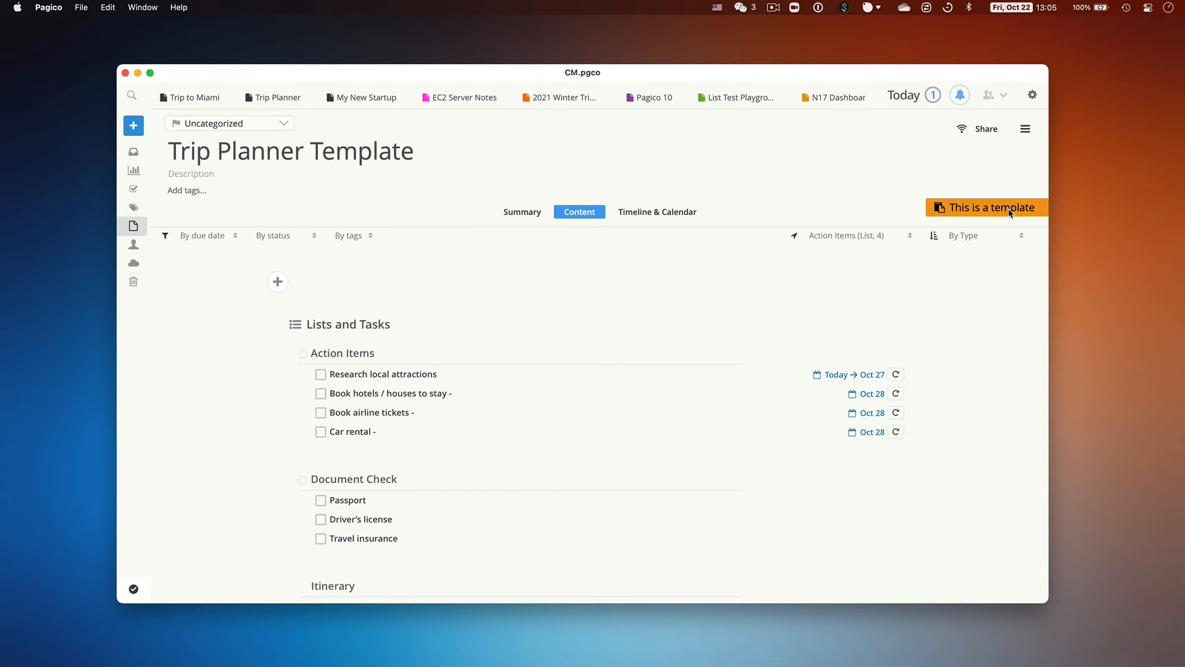
{"action": "scroll", "scroll_direction": "down", "scroll_amount": 3}
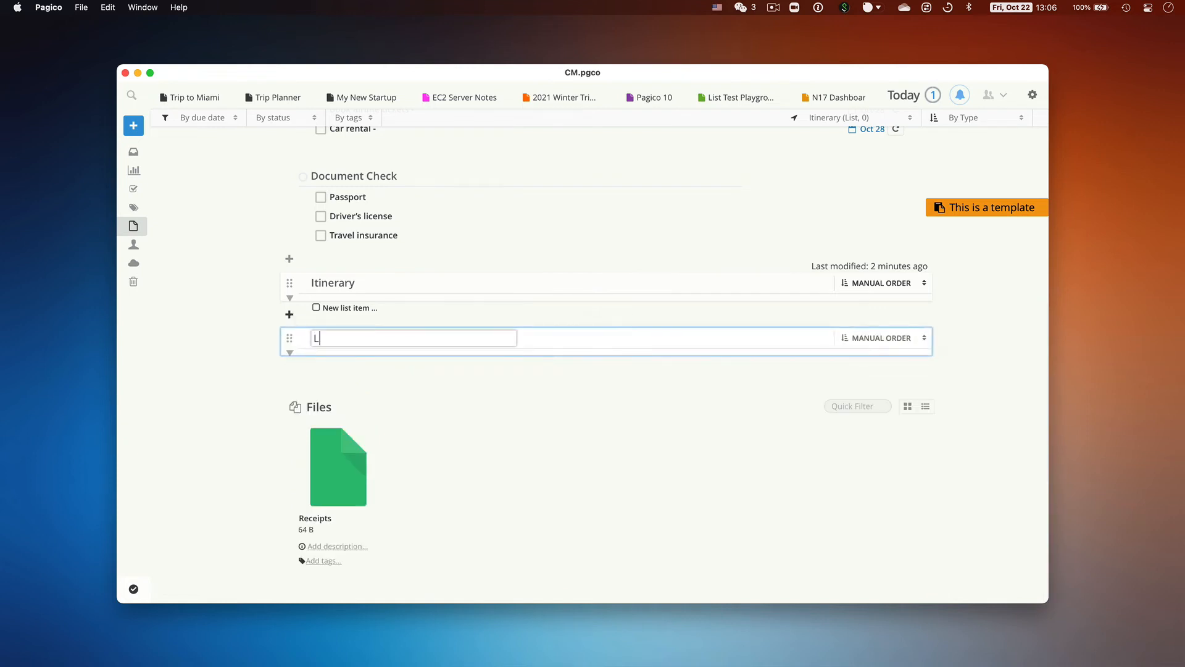
{"action": "type", "text": "Local Contacts"}
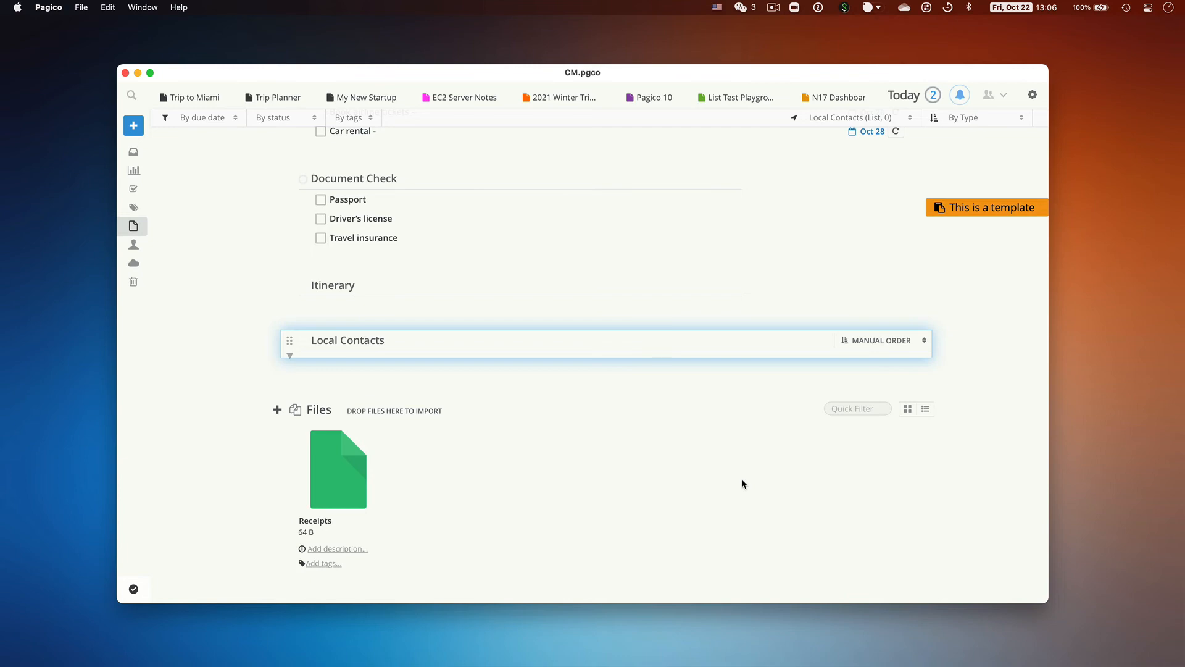
{"action": "scroll", "scroll_direction": "down", "scroll_amount": 3}
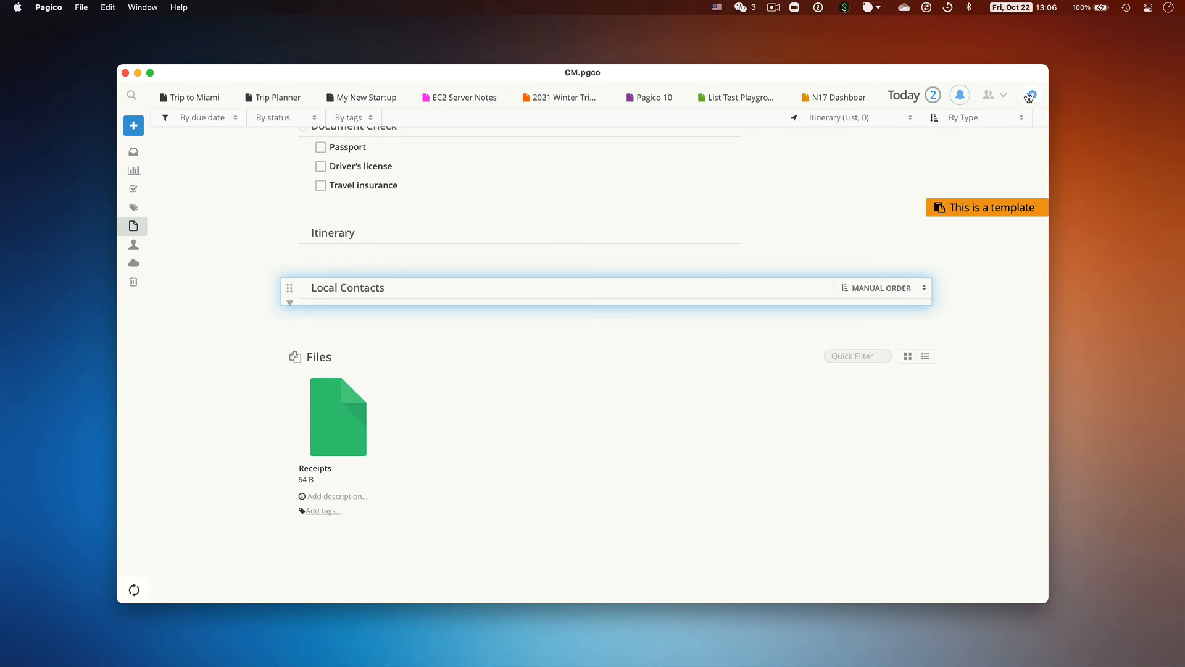
View Trip Planner Template's Share options, then open the online templates pool
{"action": "left_click", "coordinate": [132, 334]}
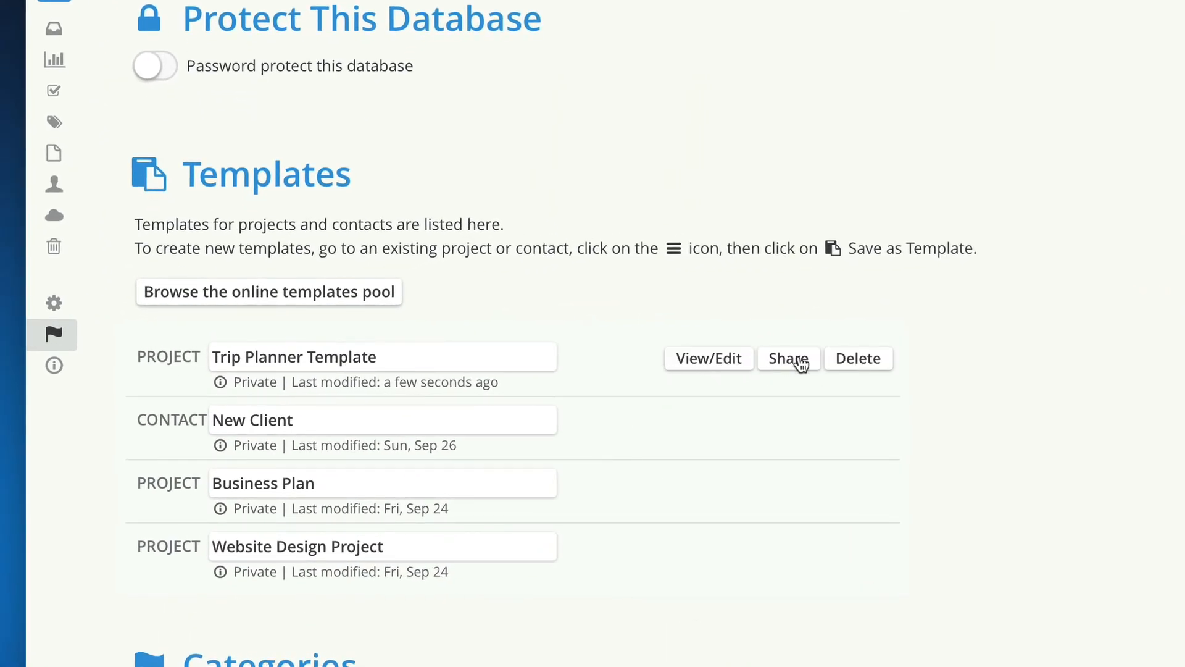
{"action": "left_click", "coordinate": [789, 358]}
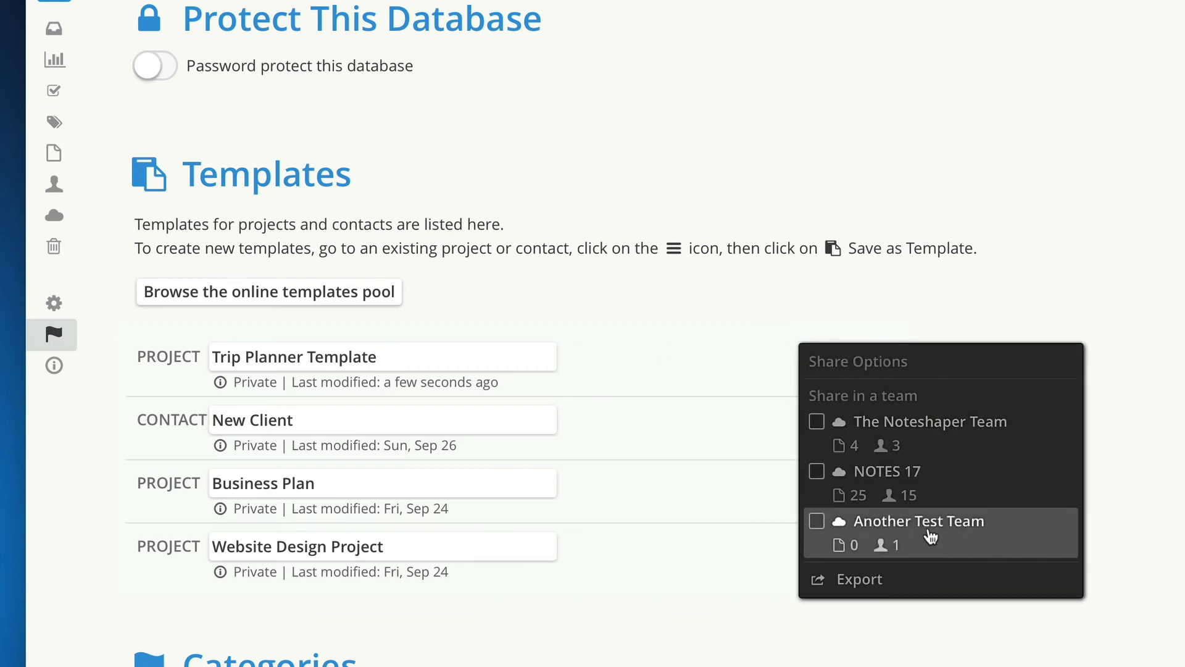
{"action": "mouse_move", "coordinate": [899, 580]}
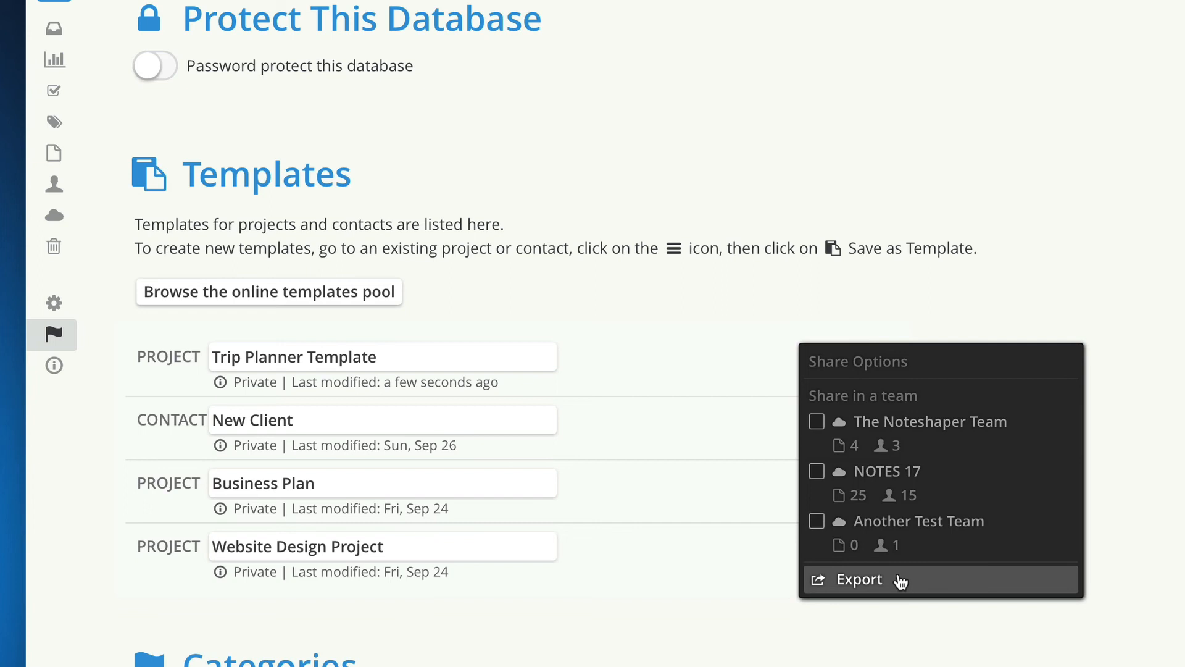
{"action": "mouse_move", "coordinate": [892, 497]}
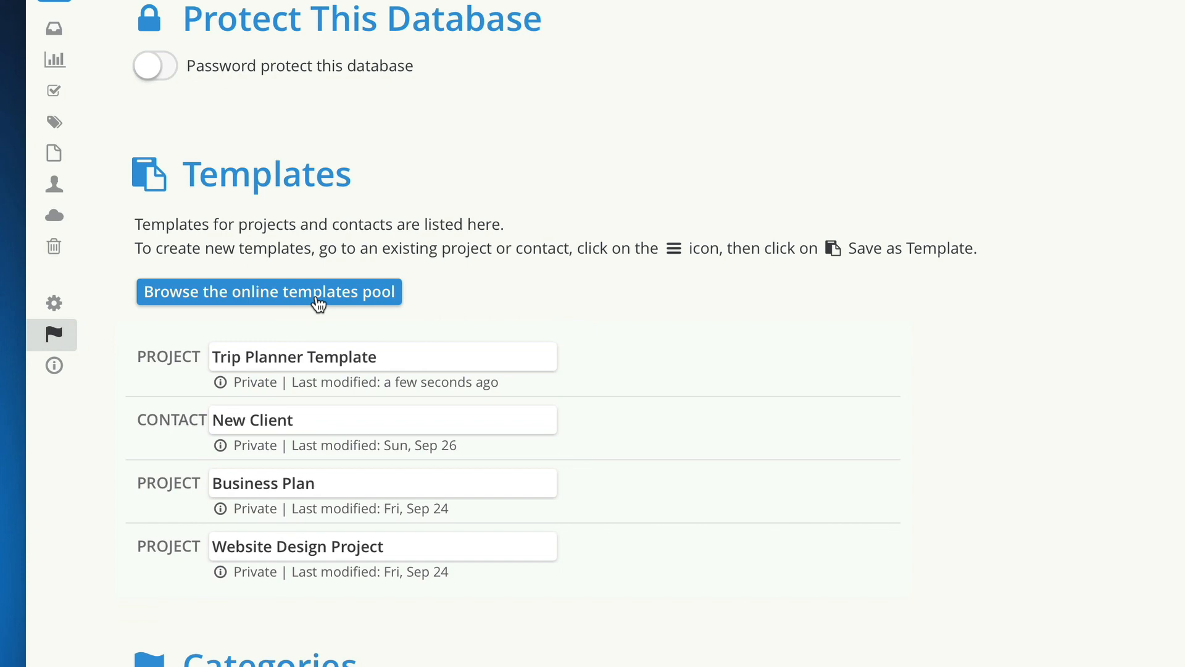
{"action": "left_click", "coordinate": [268, 292]}
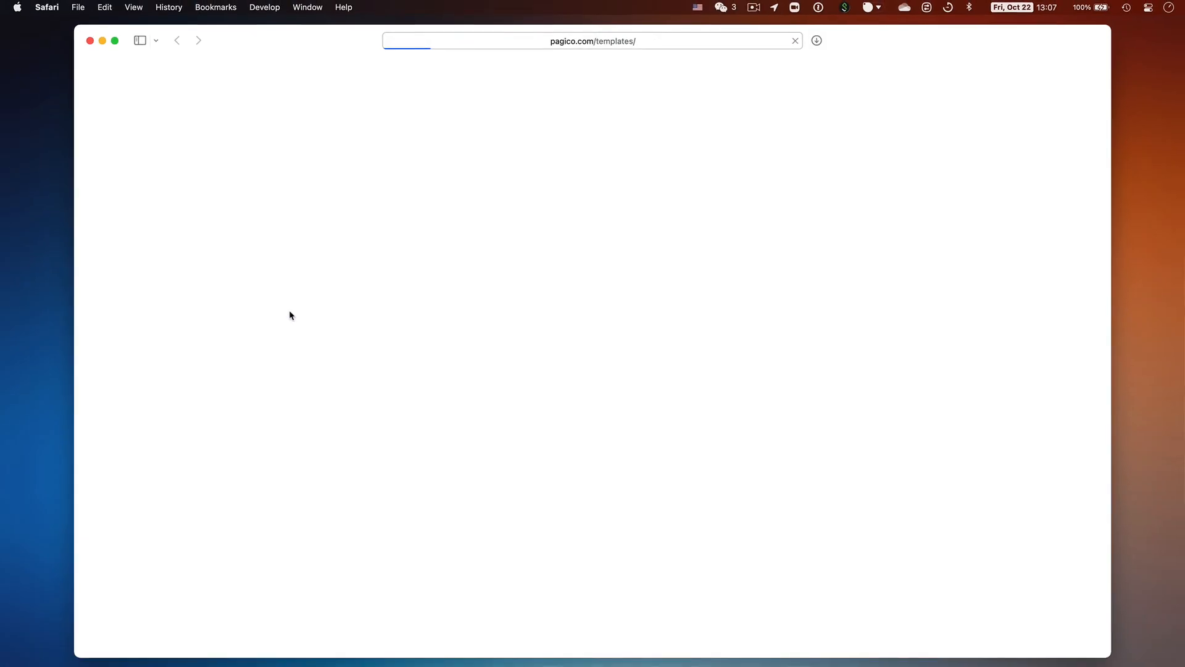